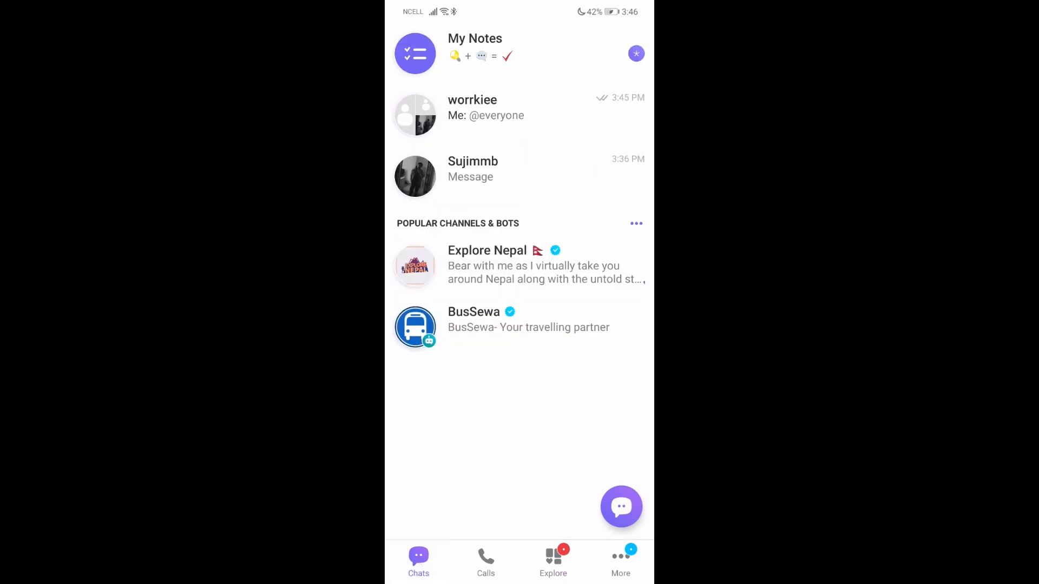
- Shorten the search term to 'wor' and open the worrkiee group conversation from the results
scroll("down", 3)
type("work")
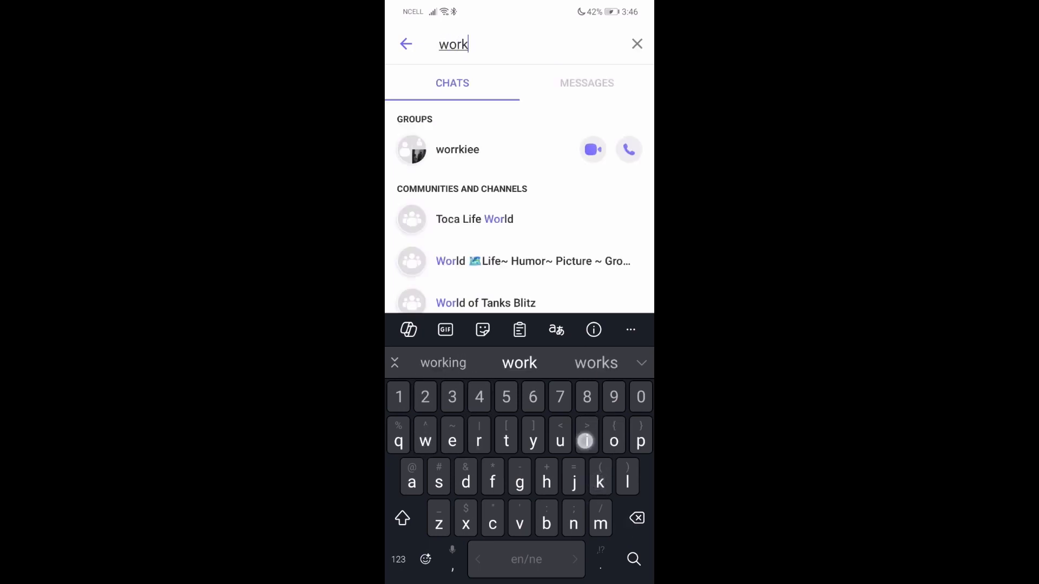
scroll("down", 3)
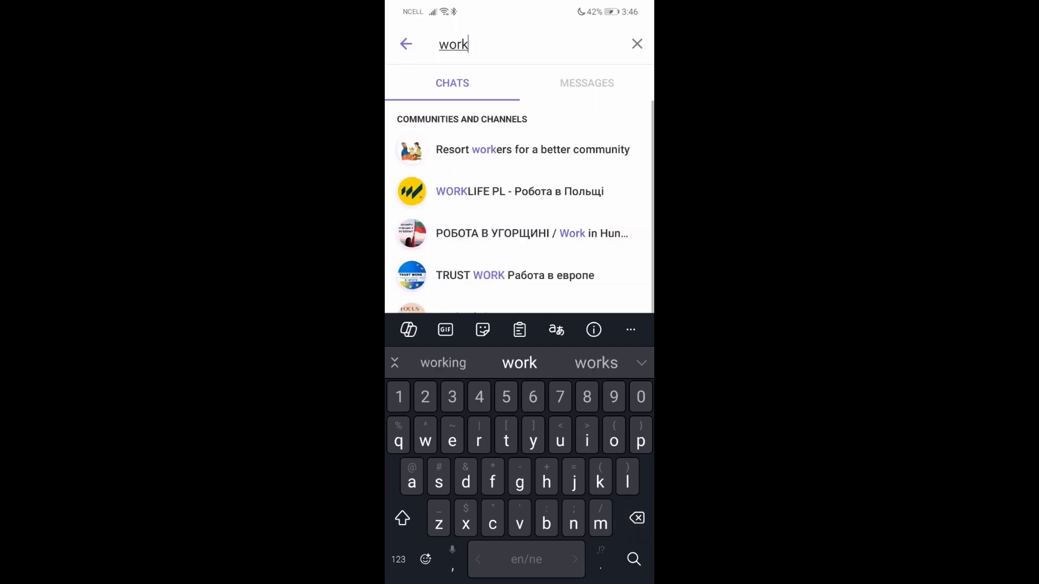
key("Backspace")
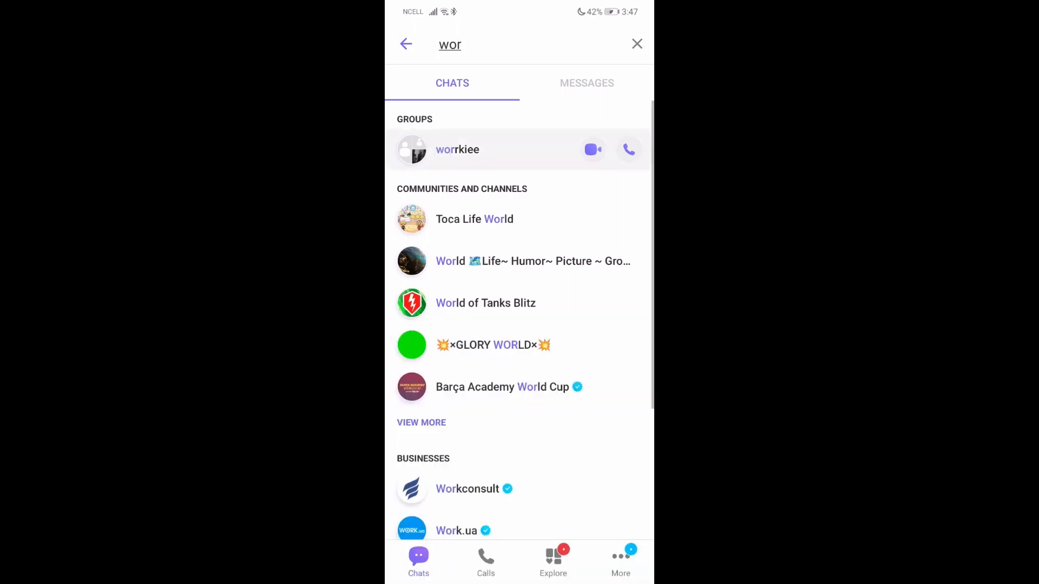
left_click(457, 149)
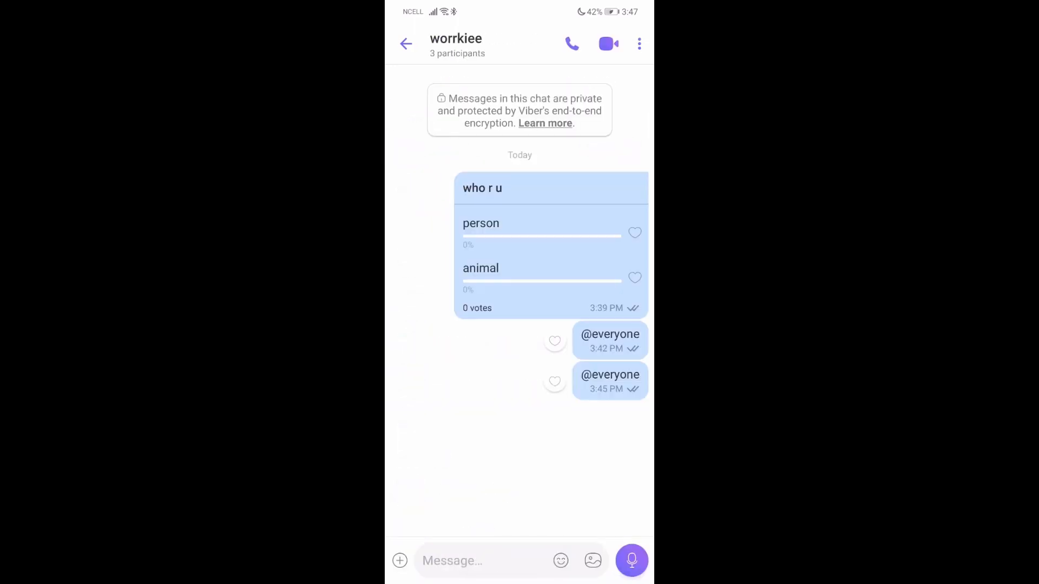